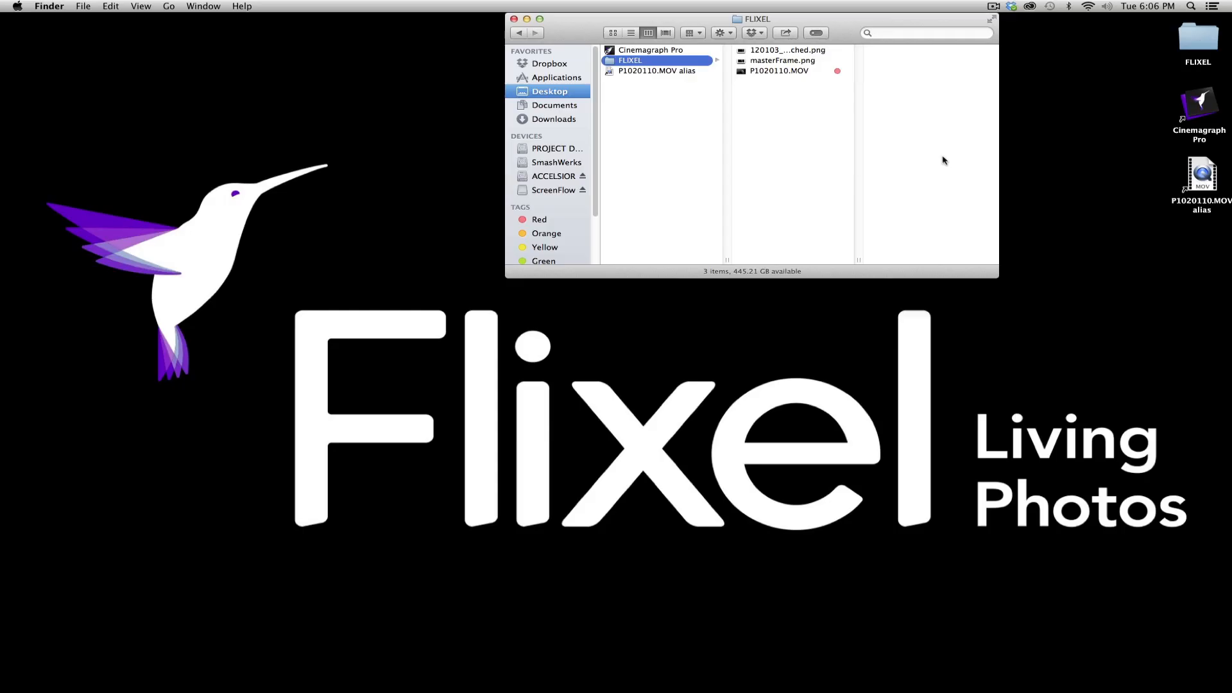
pyautogui.moveTo(828, 109)
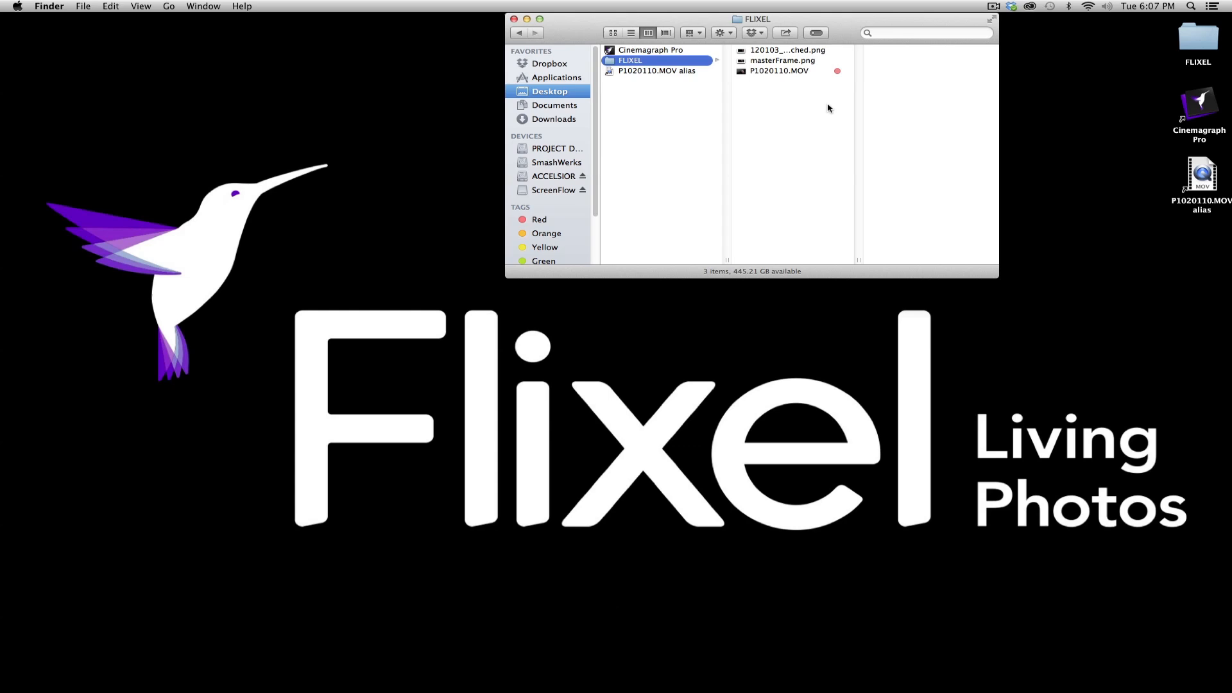
# Open P1020110.MOV from the FLIXEL folder in QuickTime Player
pyautogui.doubleClick(779, 70)
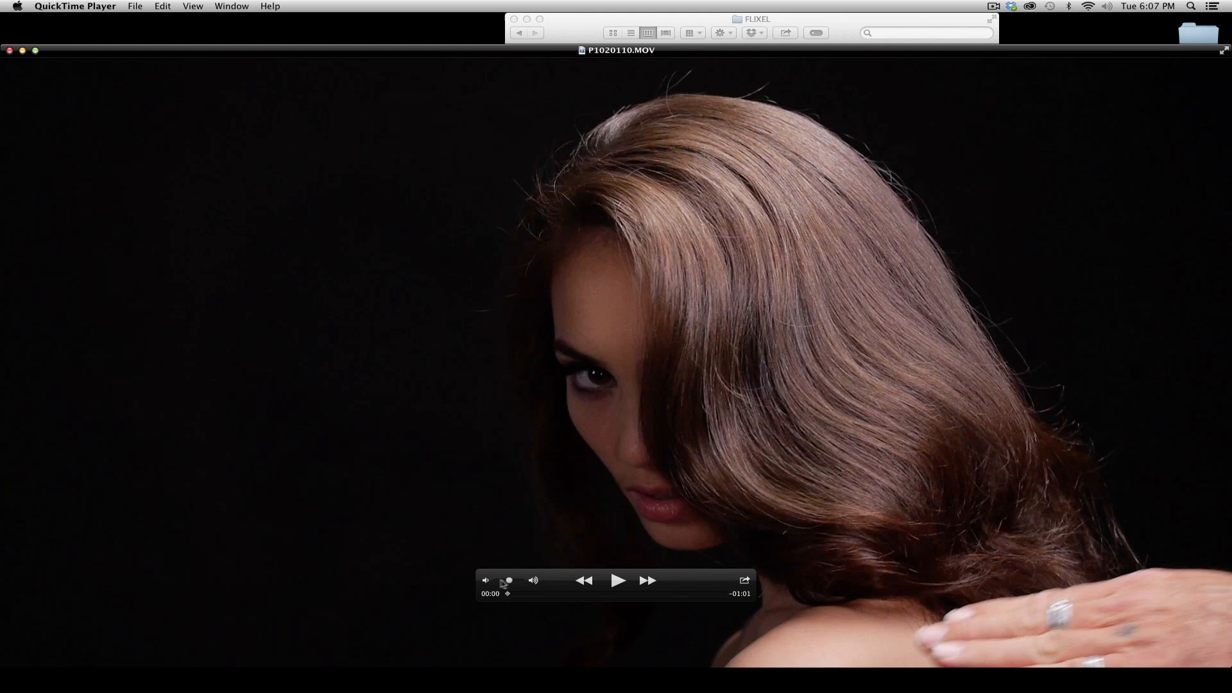
# Play the portrait clip, skip ahead, resume, and pause around 00:51
pyautogui.click(618, 581)
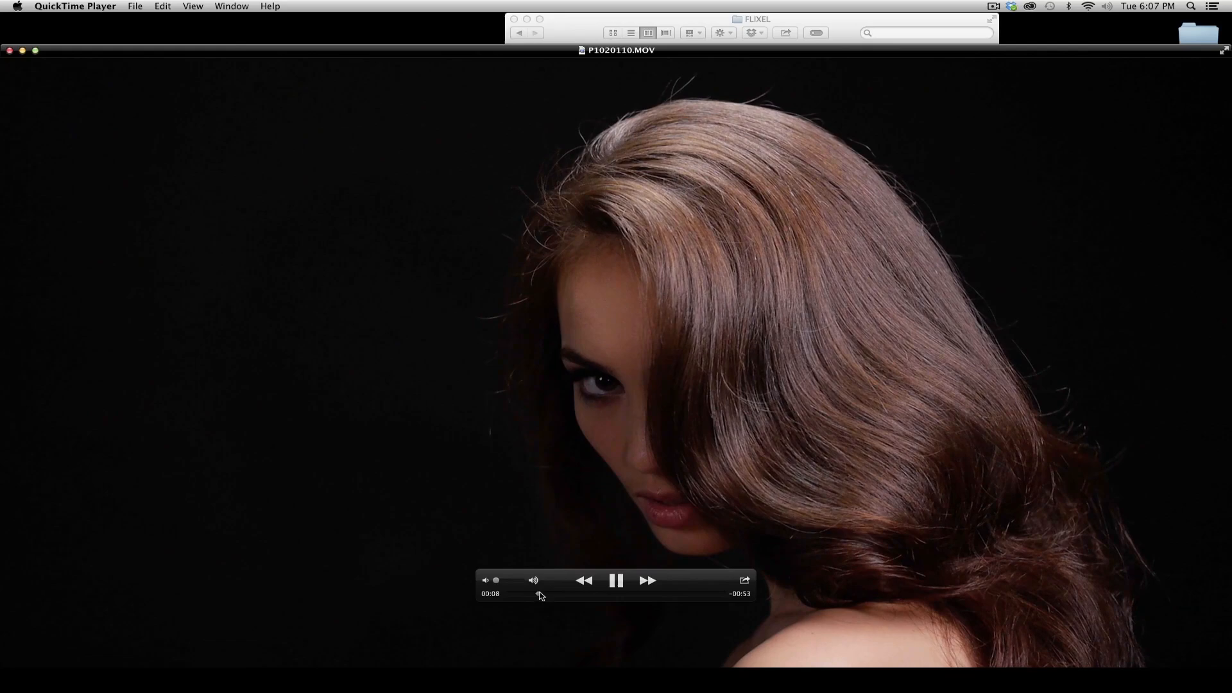
pyautogui.click(616, 580)
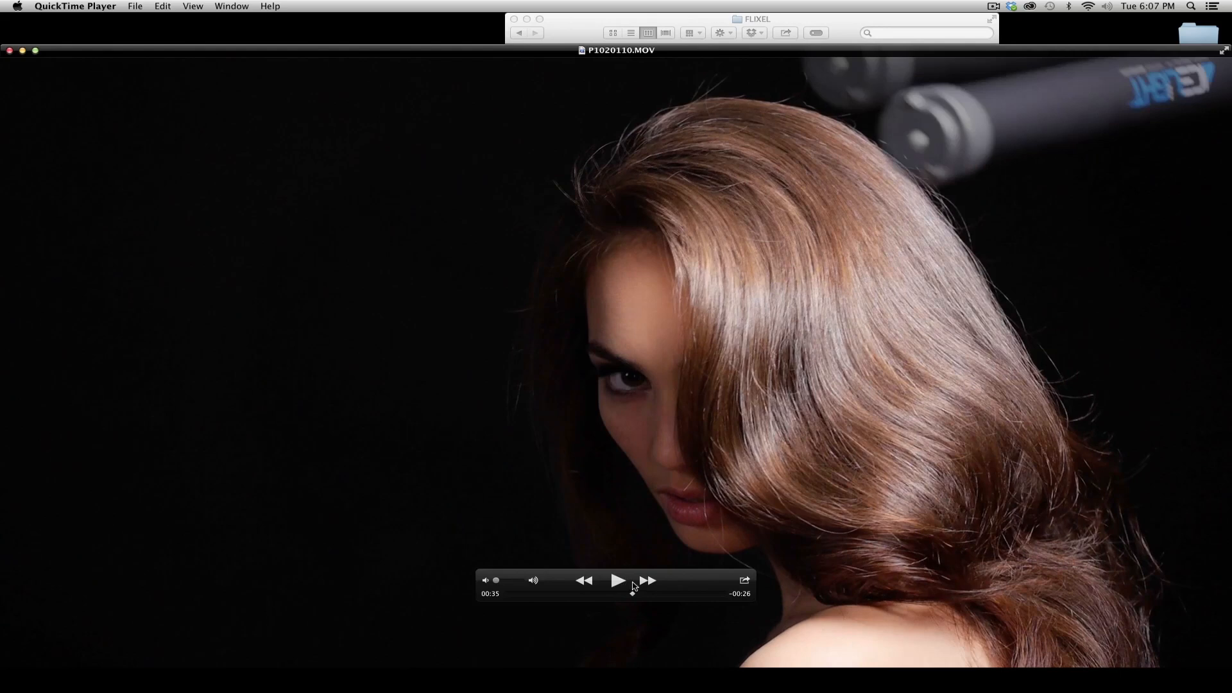
pyautogui.click(617, 580)
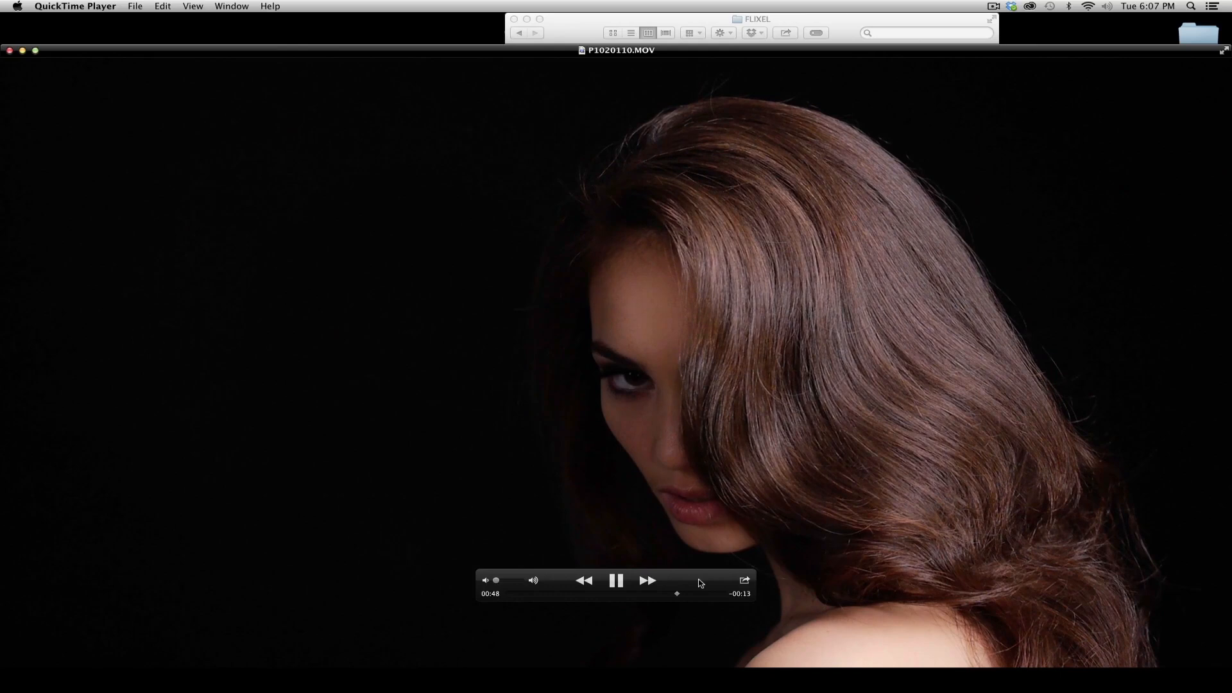
pyautogui.click(616, 581)
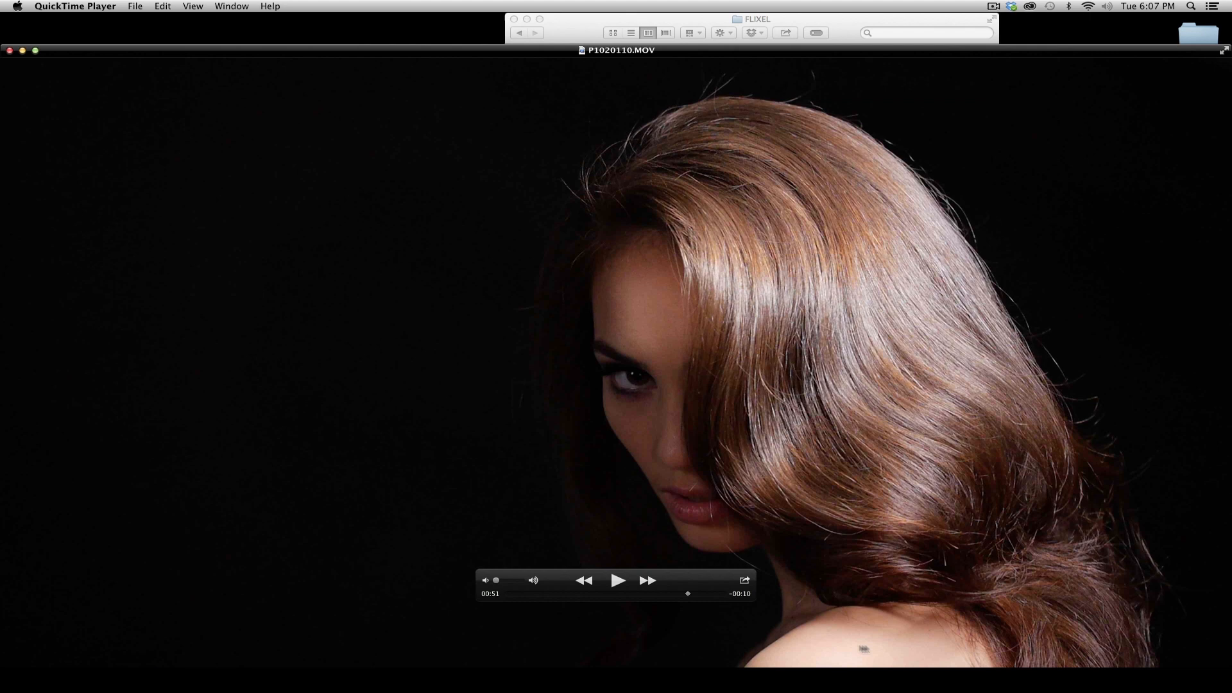
pyautogui.moveTo(1059, 570)
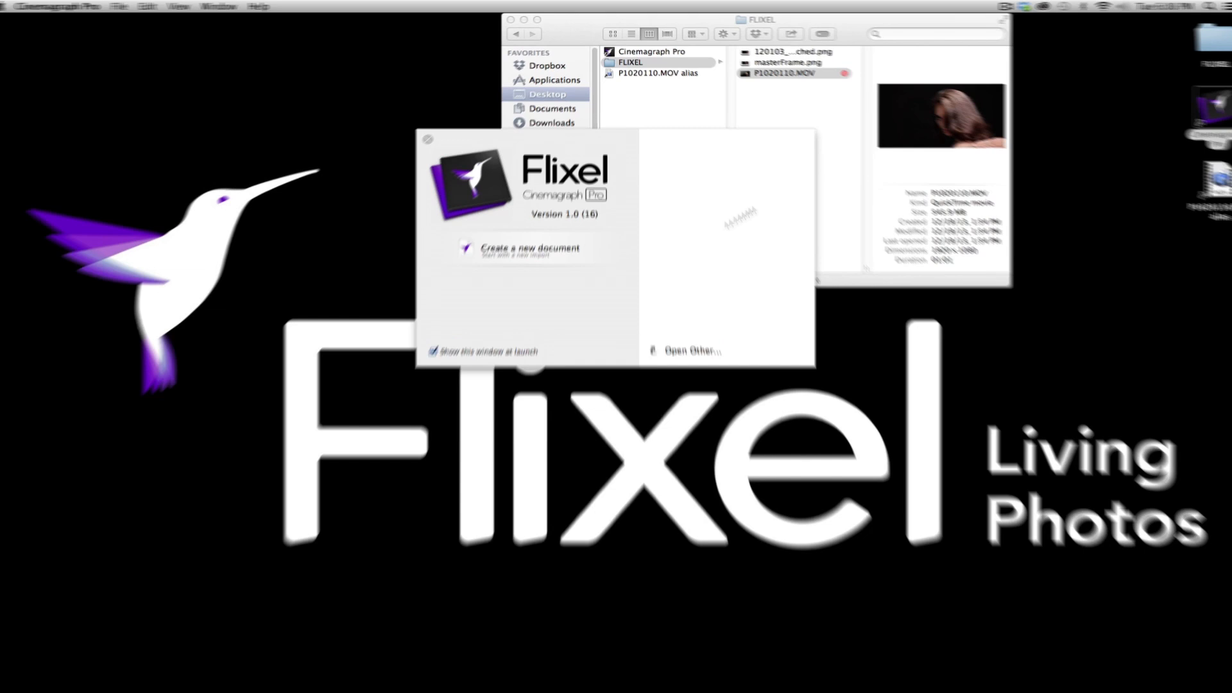
# Create a new document from P1020110.MOV and save it as P1020110 in FLIXEL
pyautogui.click(529, 248)
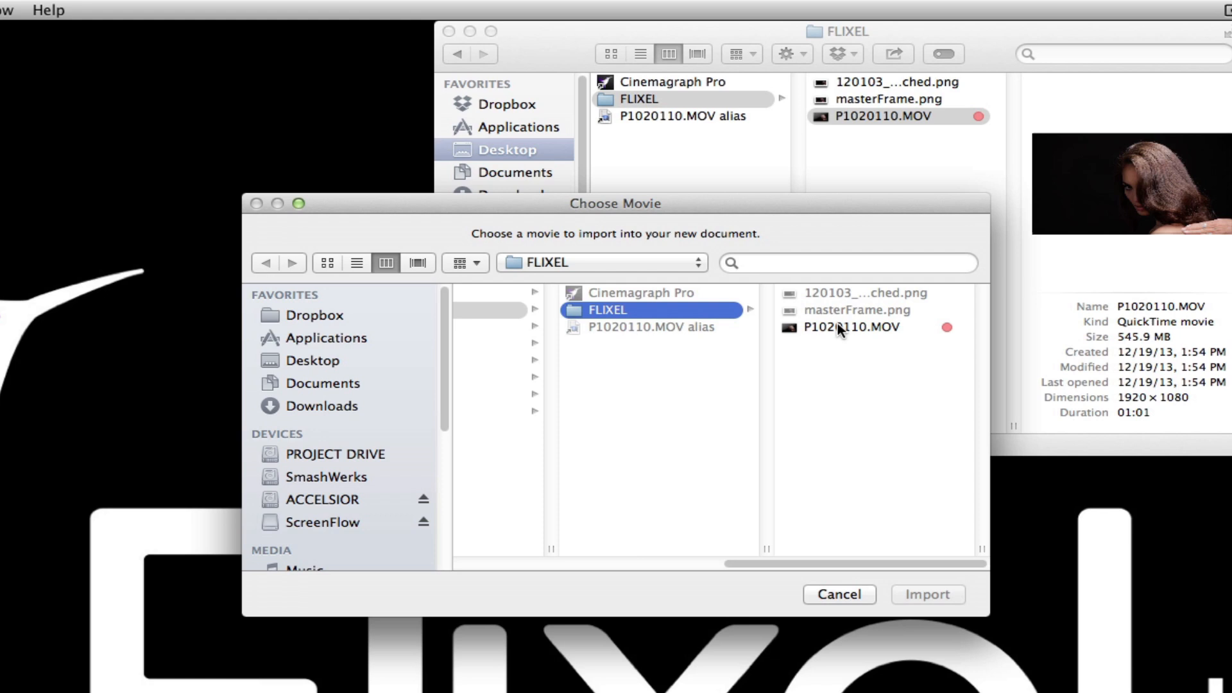
pyautogui.click(927, 595)
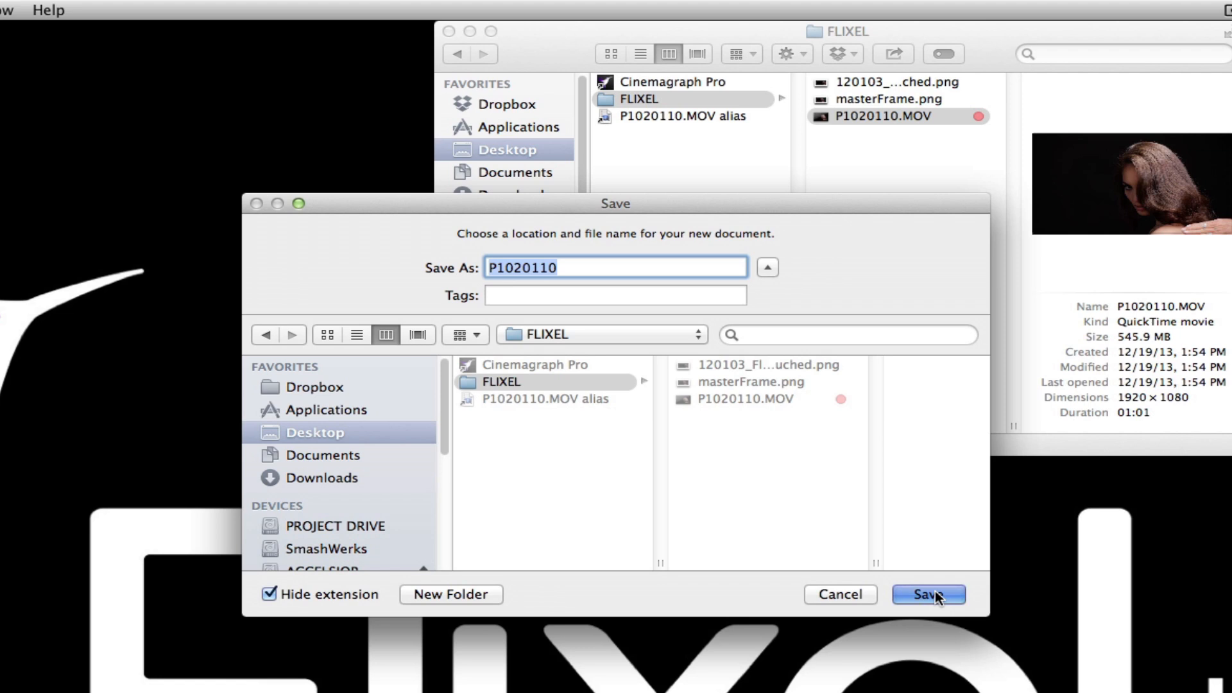
pyautogui.click(927, 594)
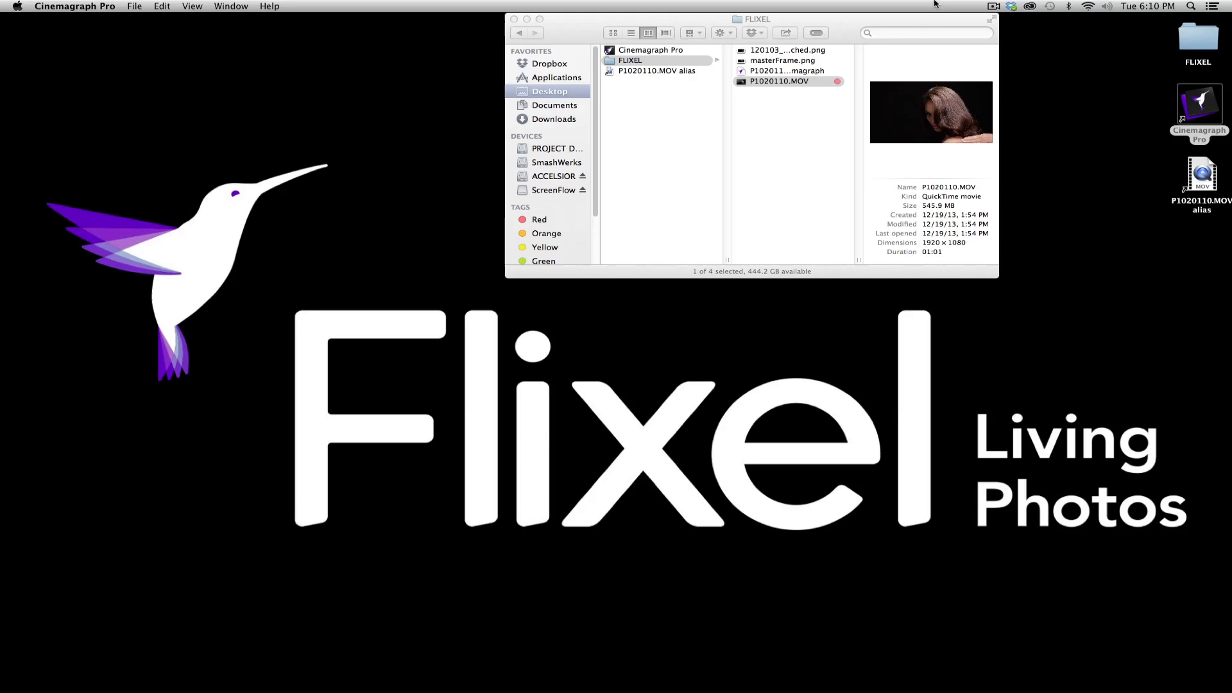
# Open P1020110.cinemagraph in Cinemagraph Pro's Trim view
pyautogui.doubleClick(779, 81)
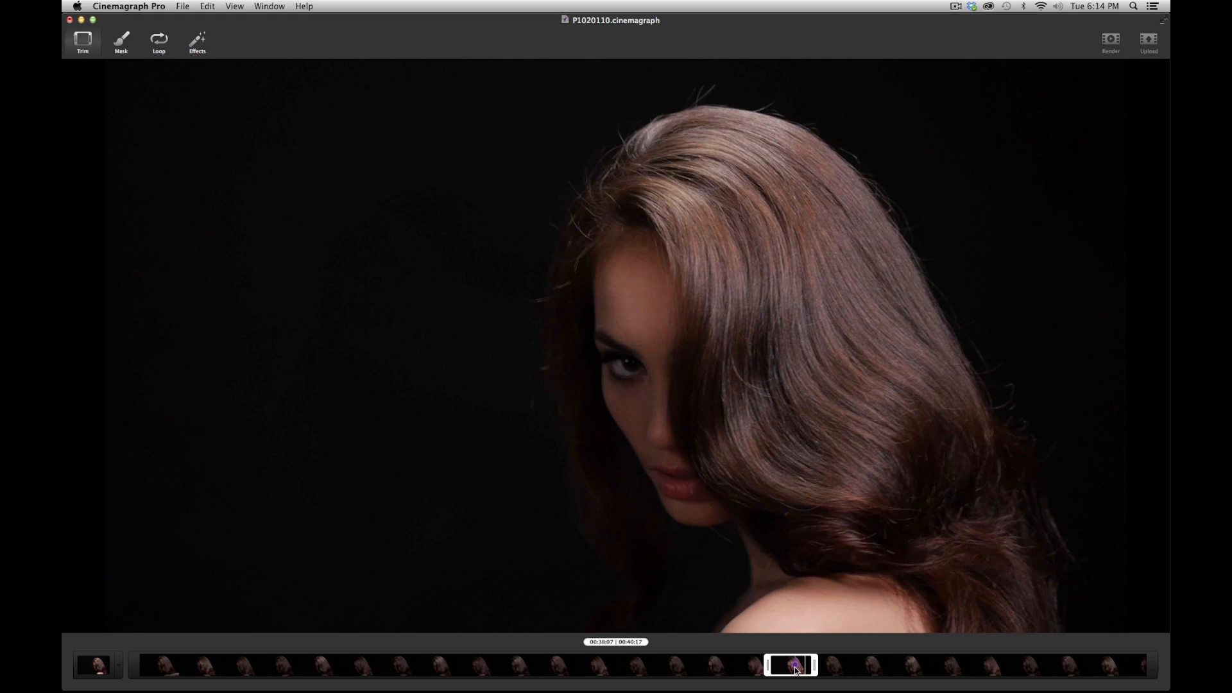
# Shift the clip's selected range slightly earlier on the filmstrip
pyautogui.moveTo(794, 665); pyautogui.dragTo(795, 666)
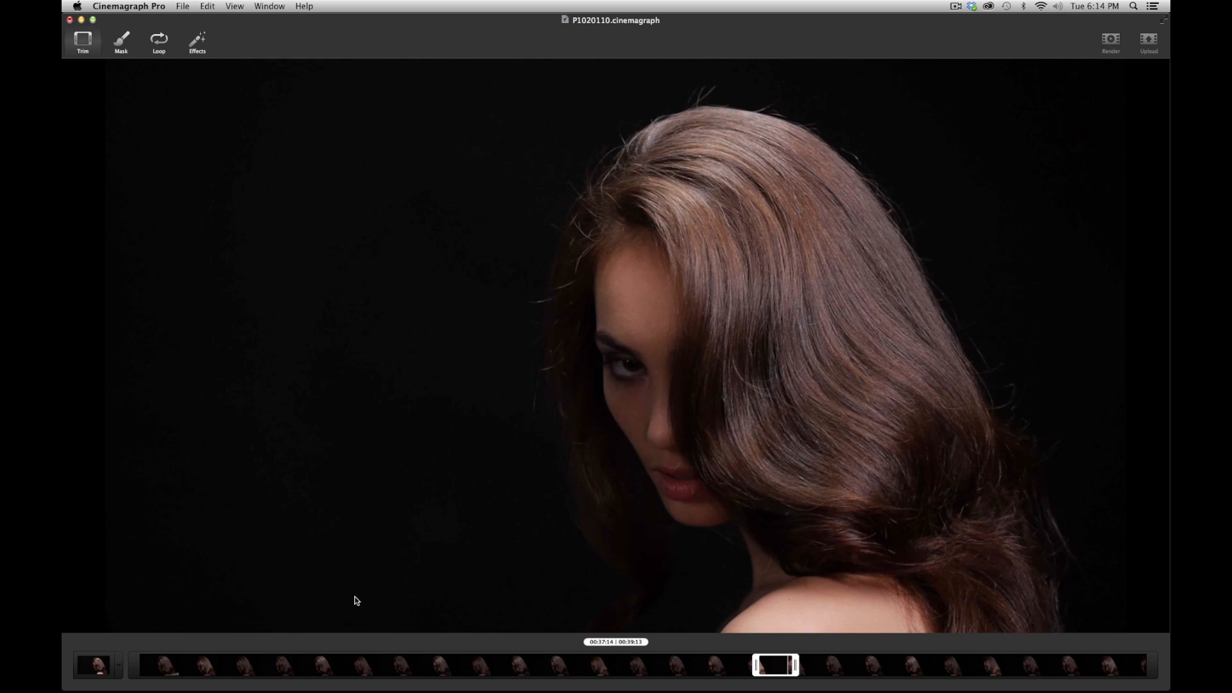
pyautogui.click(122, 41)
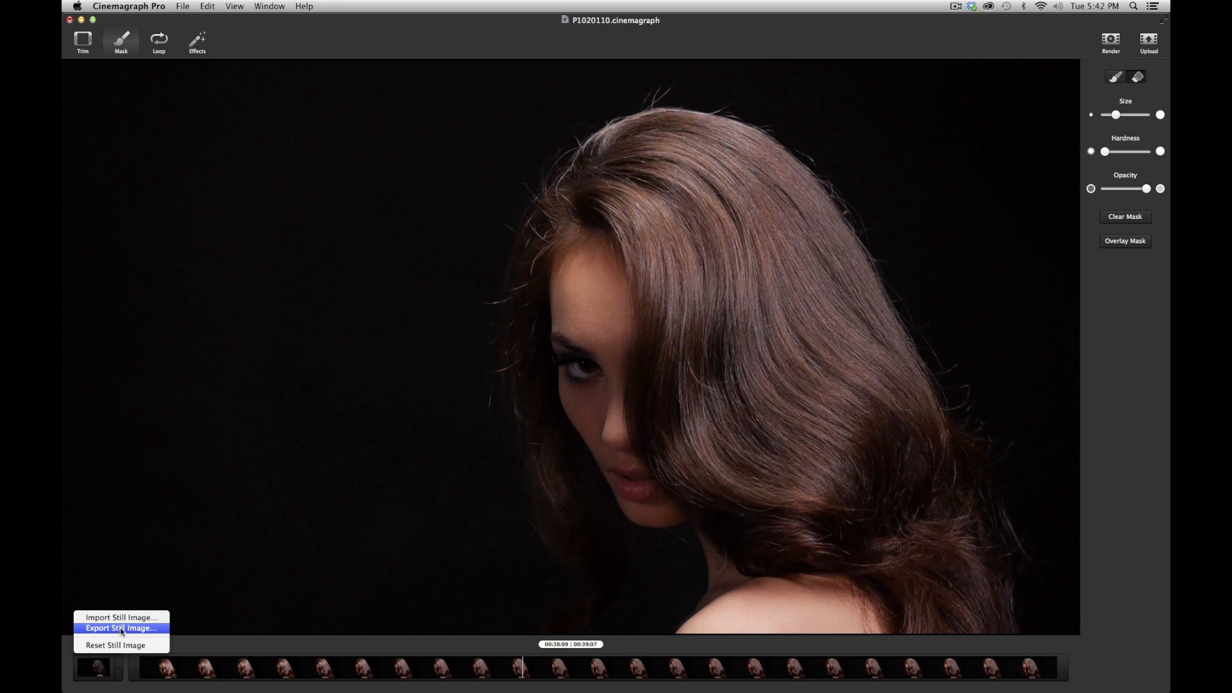
# Export the master frame as masterFrame.png and re-import it as the still image
pyautogui.click(122, 628)
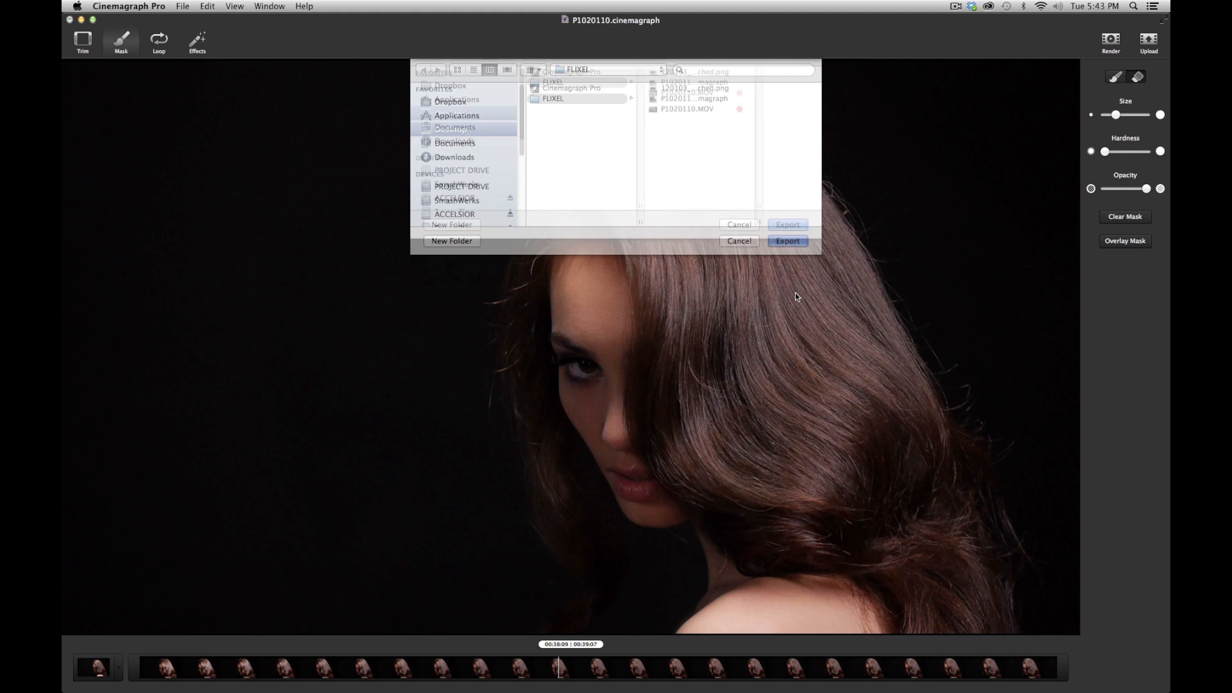
pyautogui.click(739, 240)
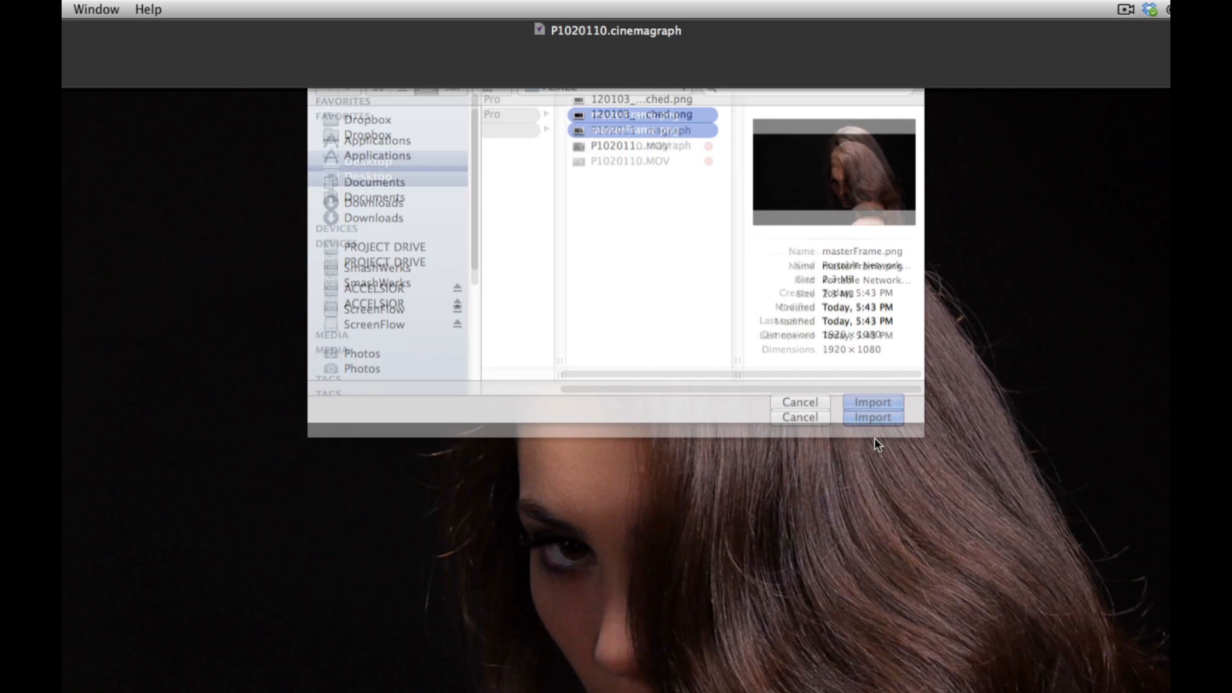
pyautogui.click(871, 402)
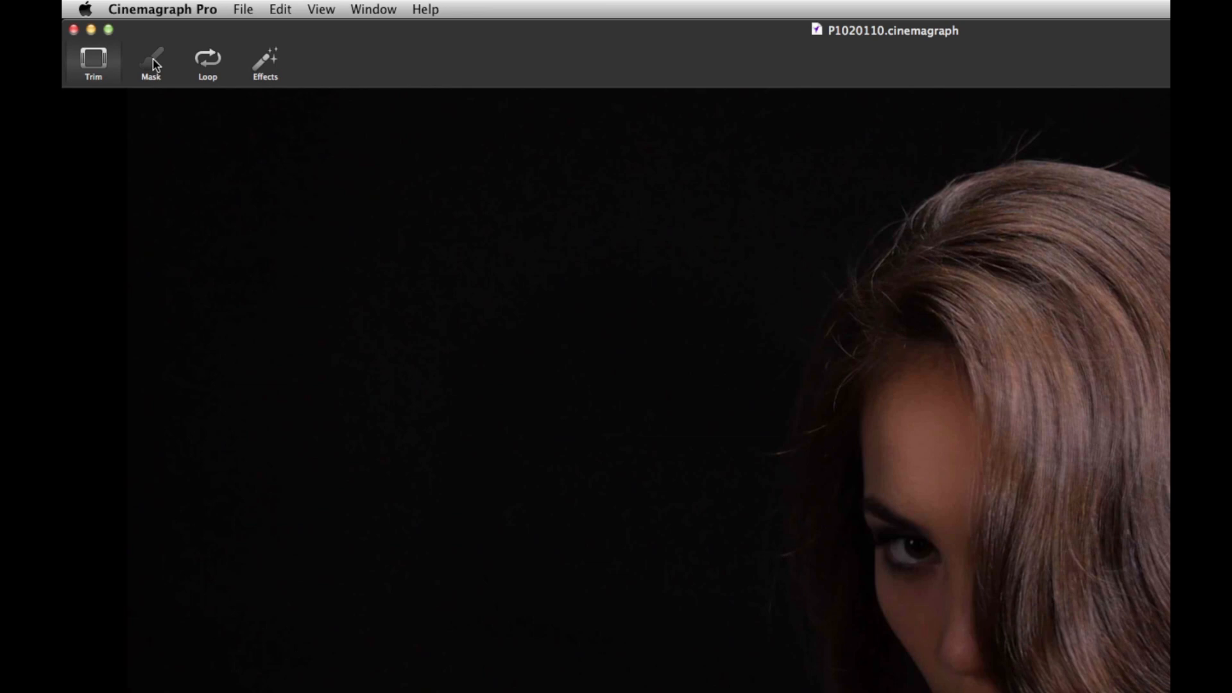
# Show the mask overlay, set brush hardness to full, and paint over her hair
pyautogui.click(150, 63)
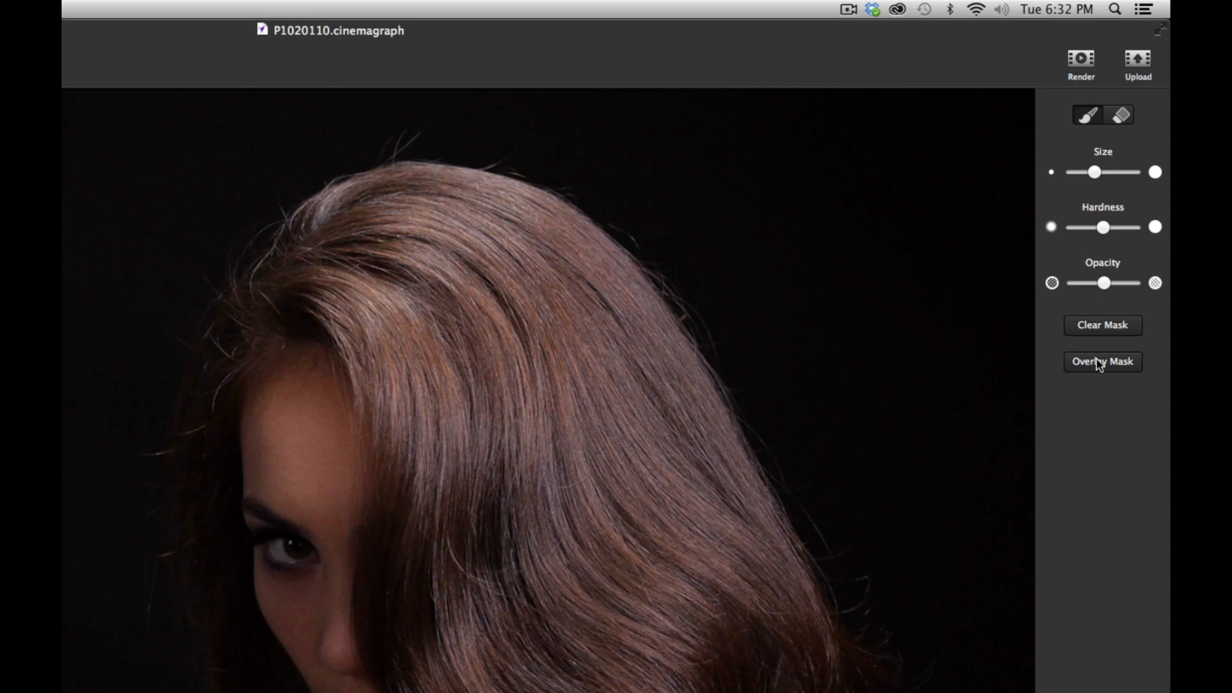
pyautogui.click(1102, 362)
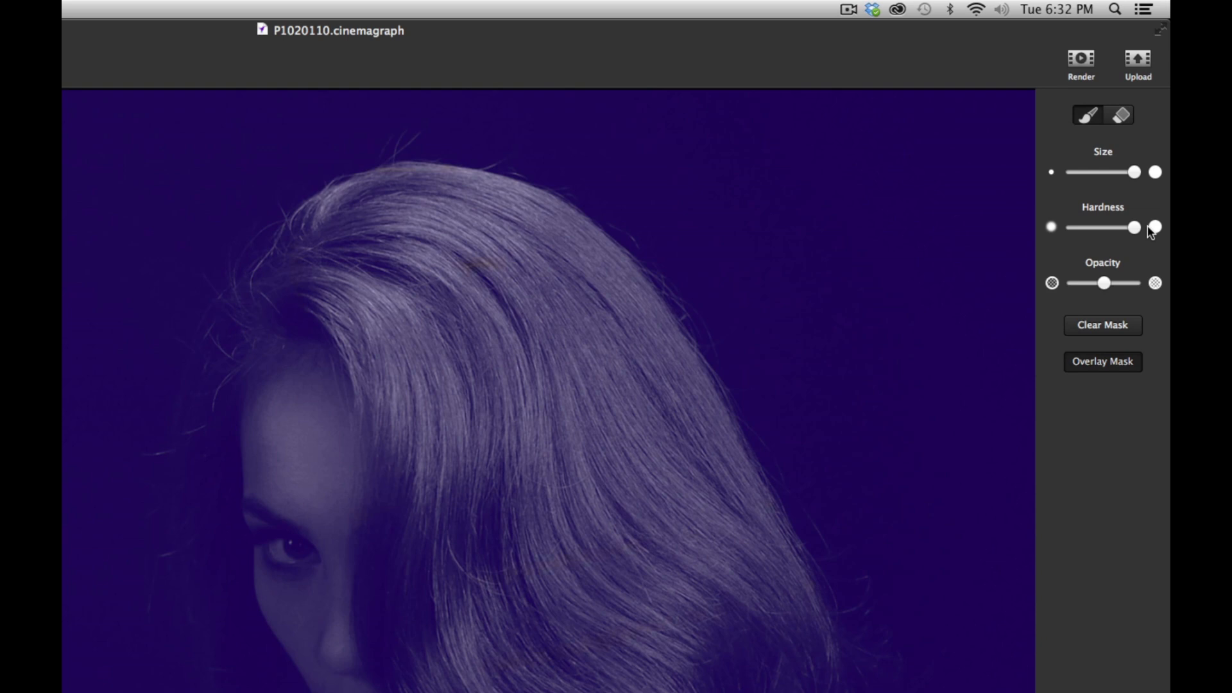
pyautogui.moveTo(487, 244); pyautogui.dragTo(629, 519)
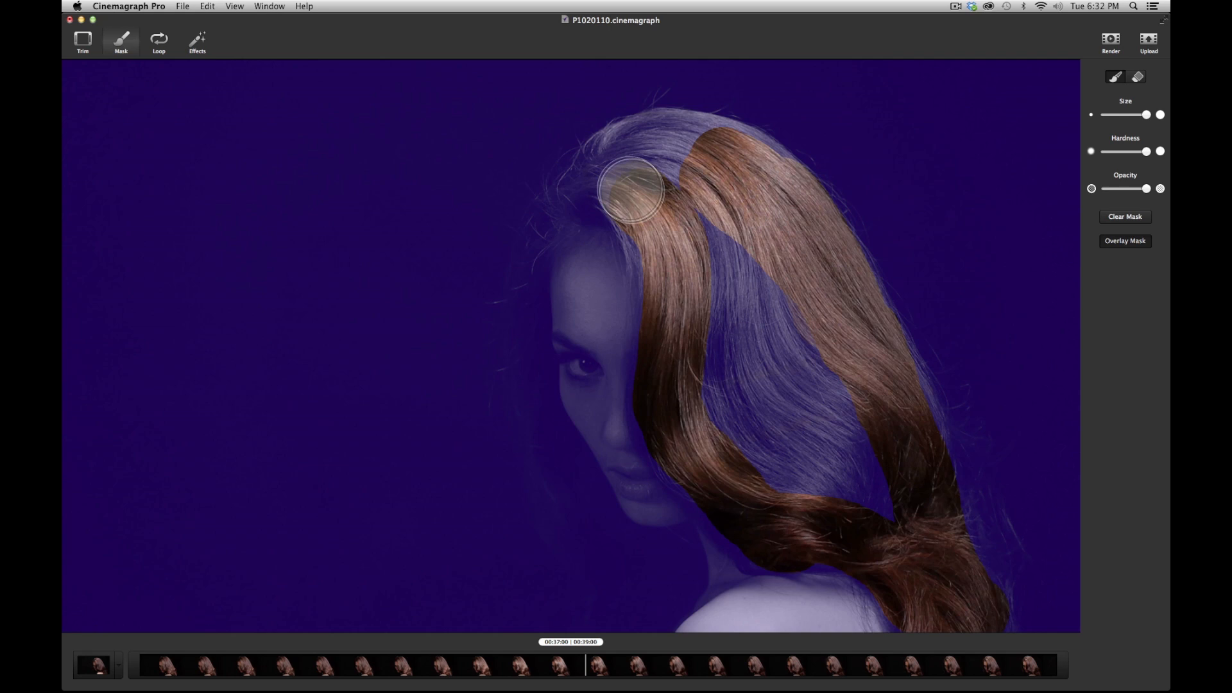
pyautogui.moveTo(629, 186); pyautogui.dragTo(822, 540)
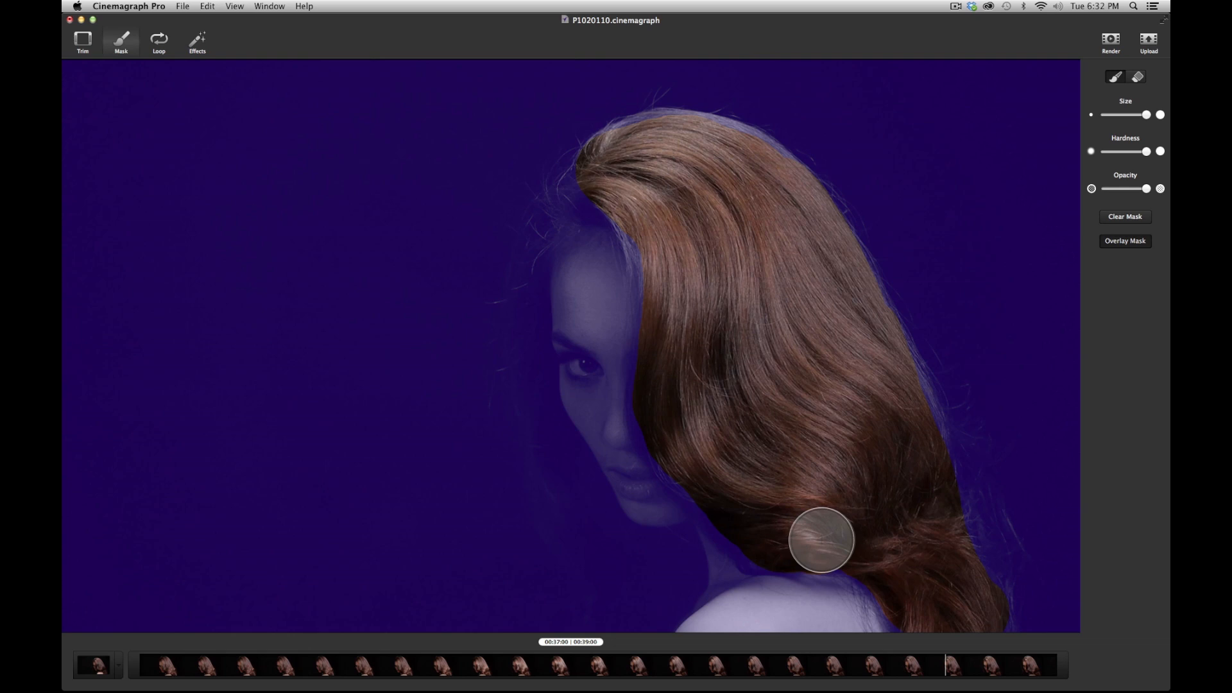
pyautogui.click(1124, 240)
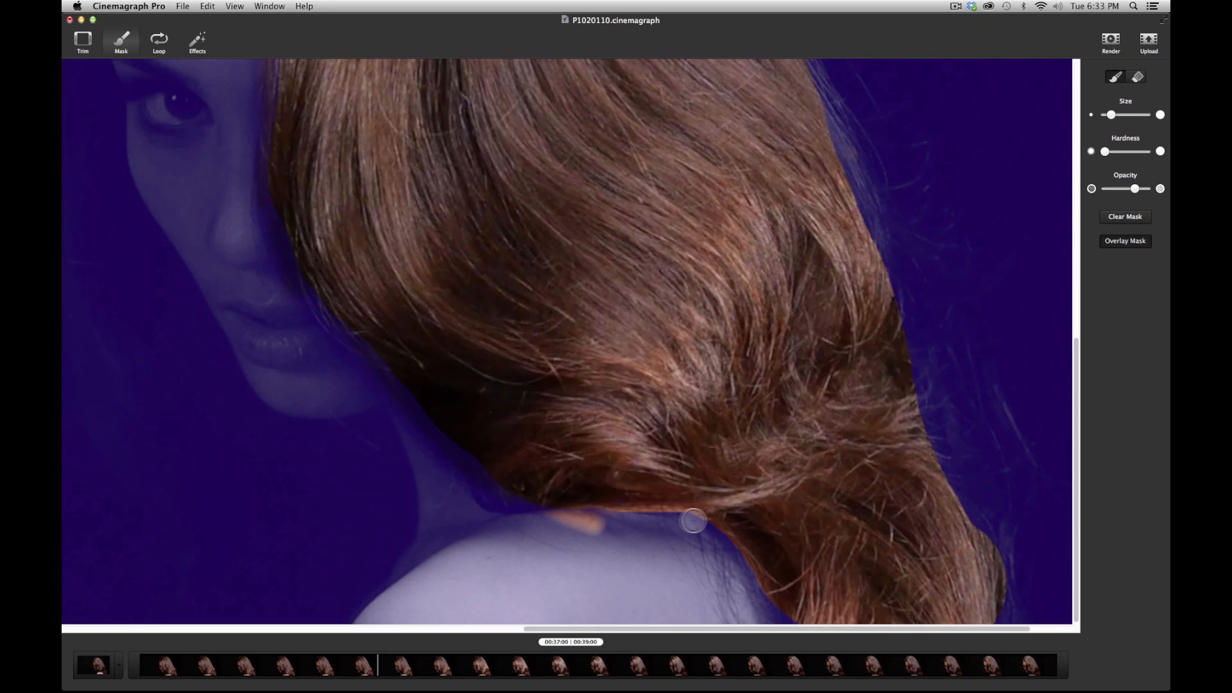
# Repaint the mask along the hair edge beside the shoulder with a smaller, softer brush
pyautogui.moveTo(692, 521); pyautogui.dragTo(588, 529)
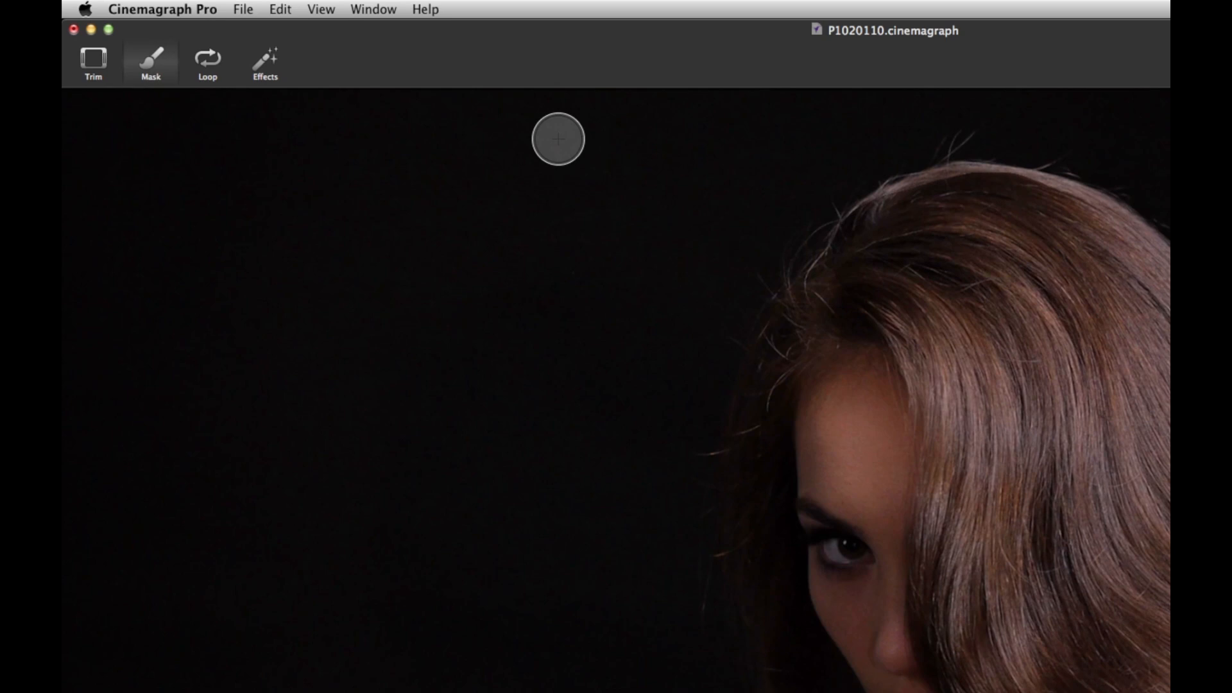
# Set the loop to Bounce with playback speed 0.7
pyautogui.click(208, 60)
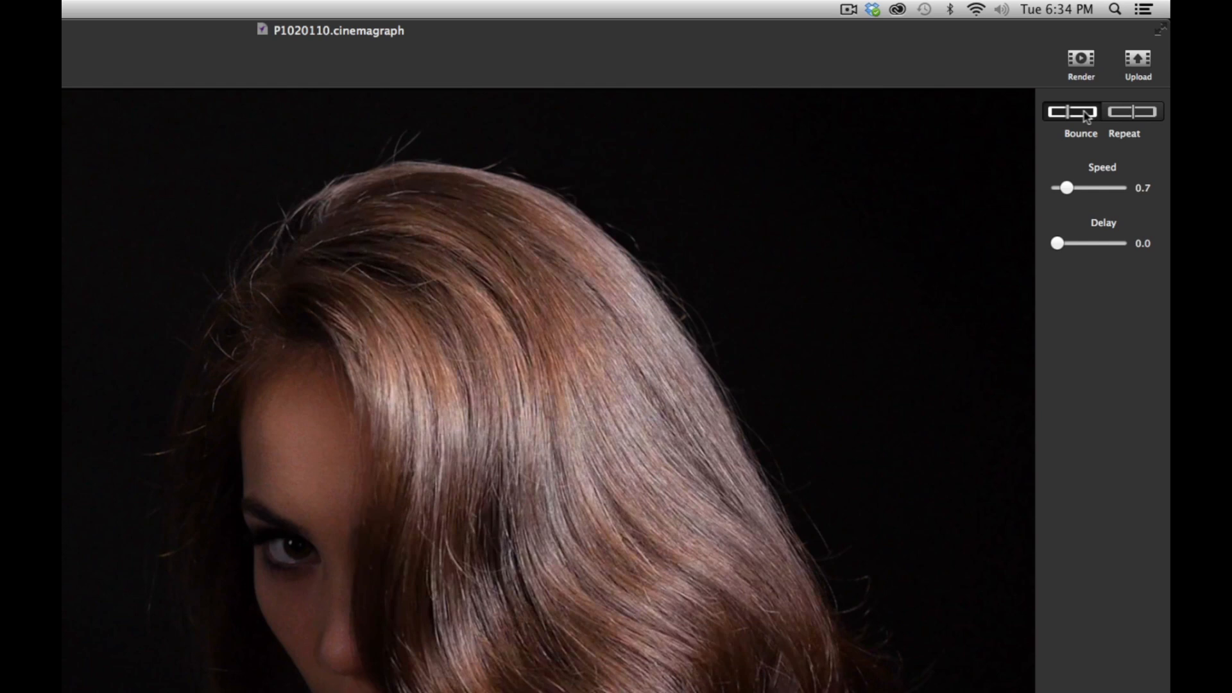
pyautogui.click(1072, 111)
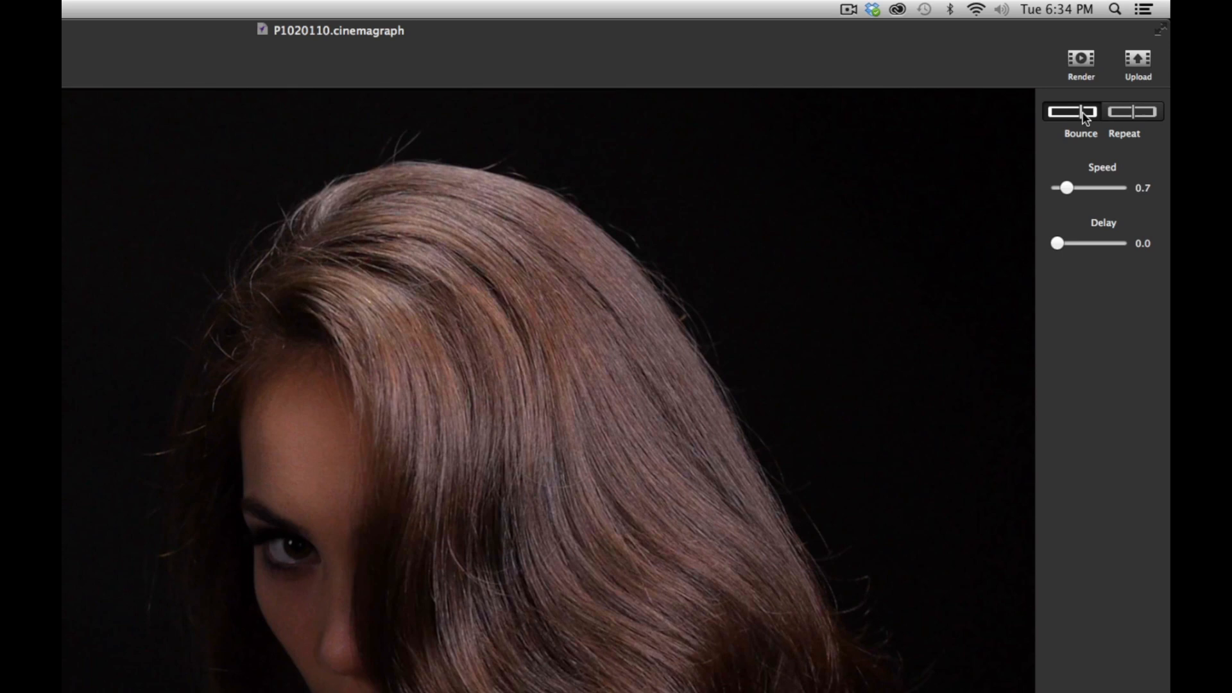
pyautogui.click(1132, 111)
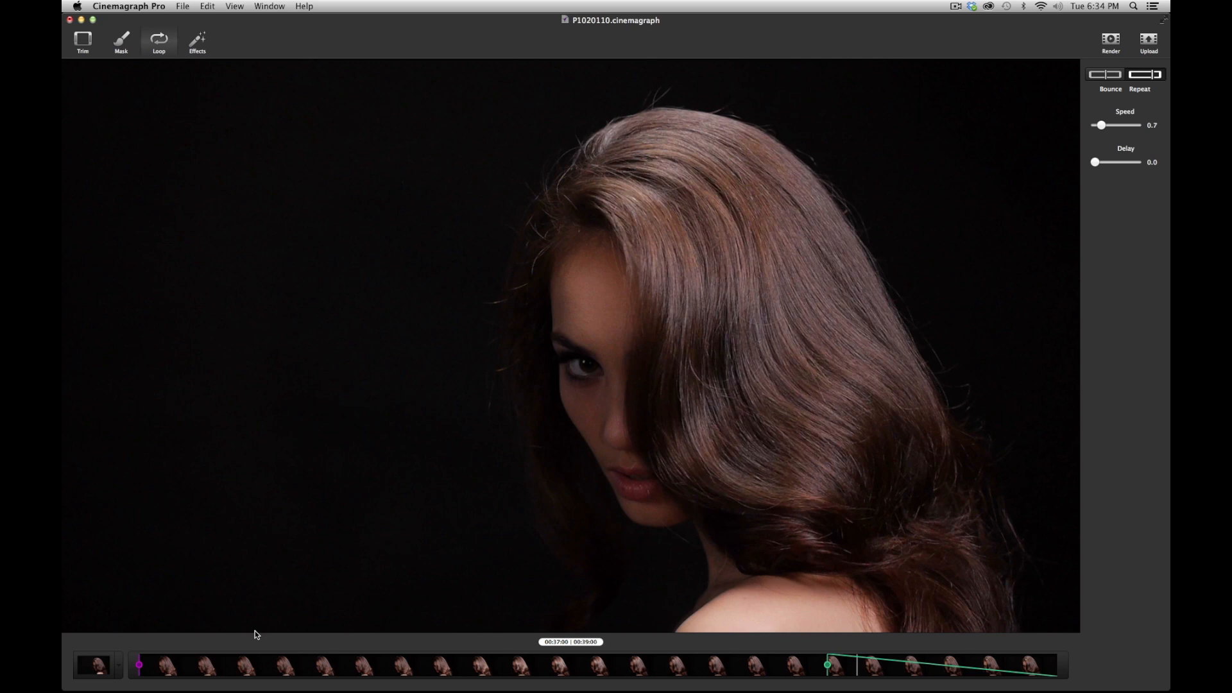
pyautogui.click(1105, 74)
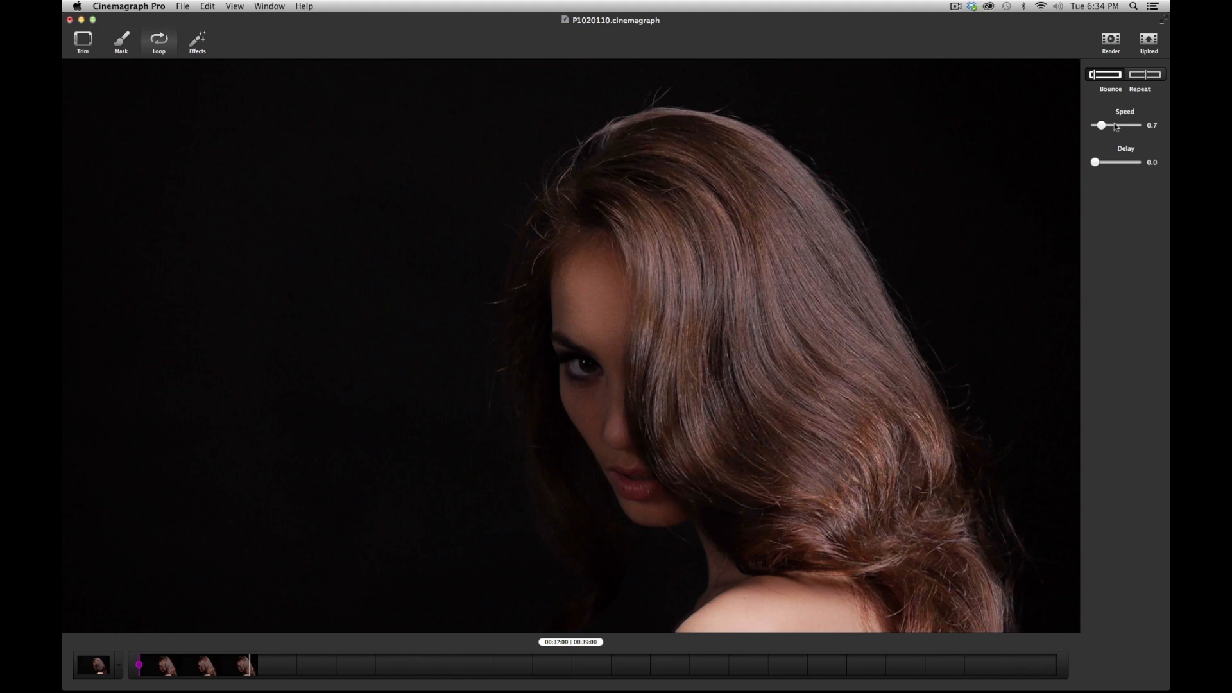
pyautogui.moveTo(1103, 125); pyautogui.dragTo(1132, 125)
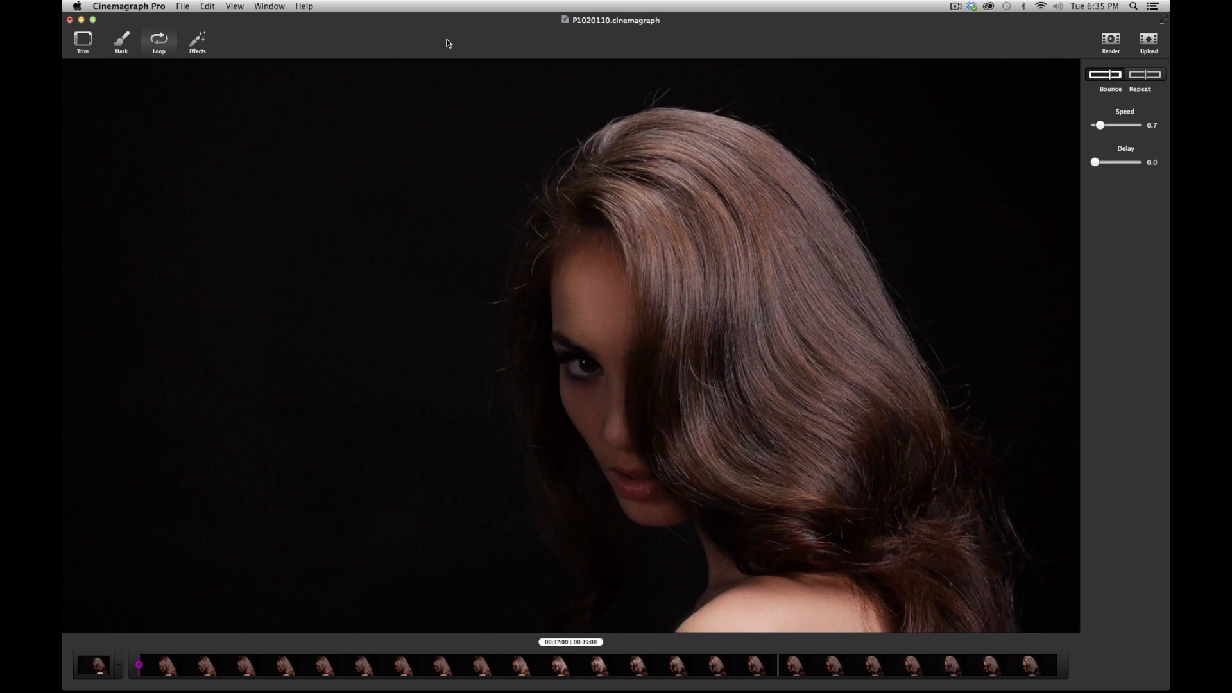
pyautogui.click(197, 39)
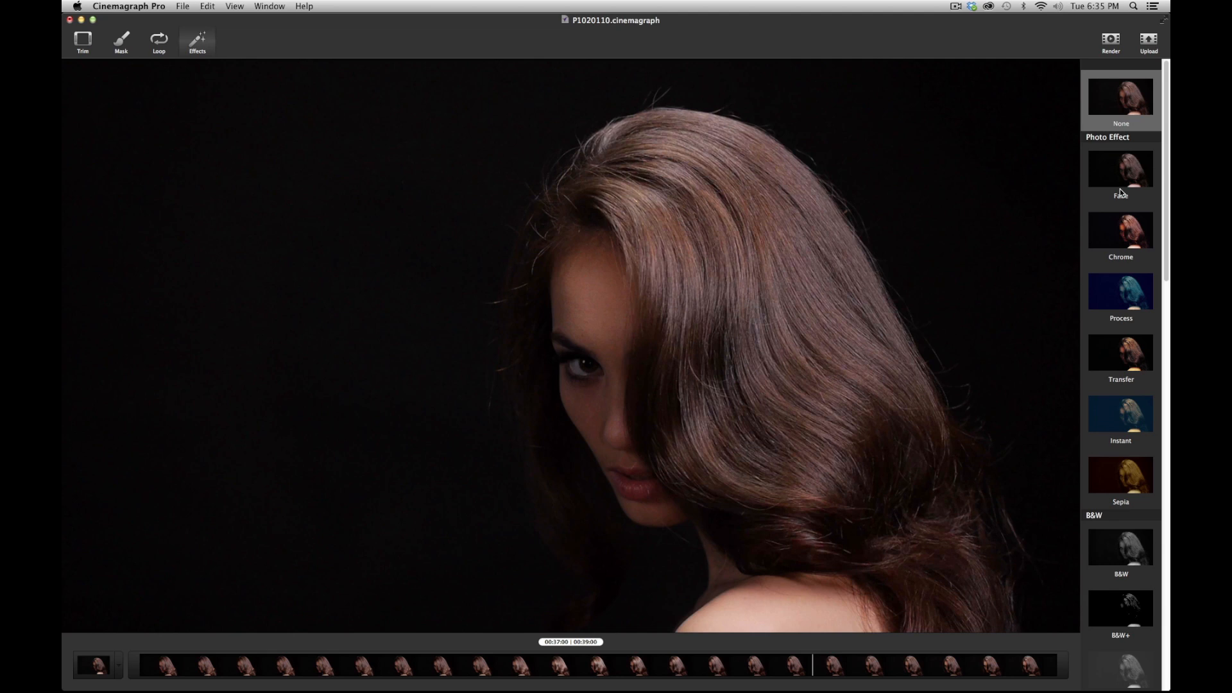
# Preview the Fade photo effect on the cinemagraph
pyautogui.click(1119, 306)
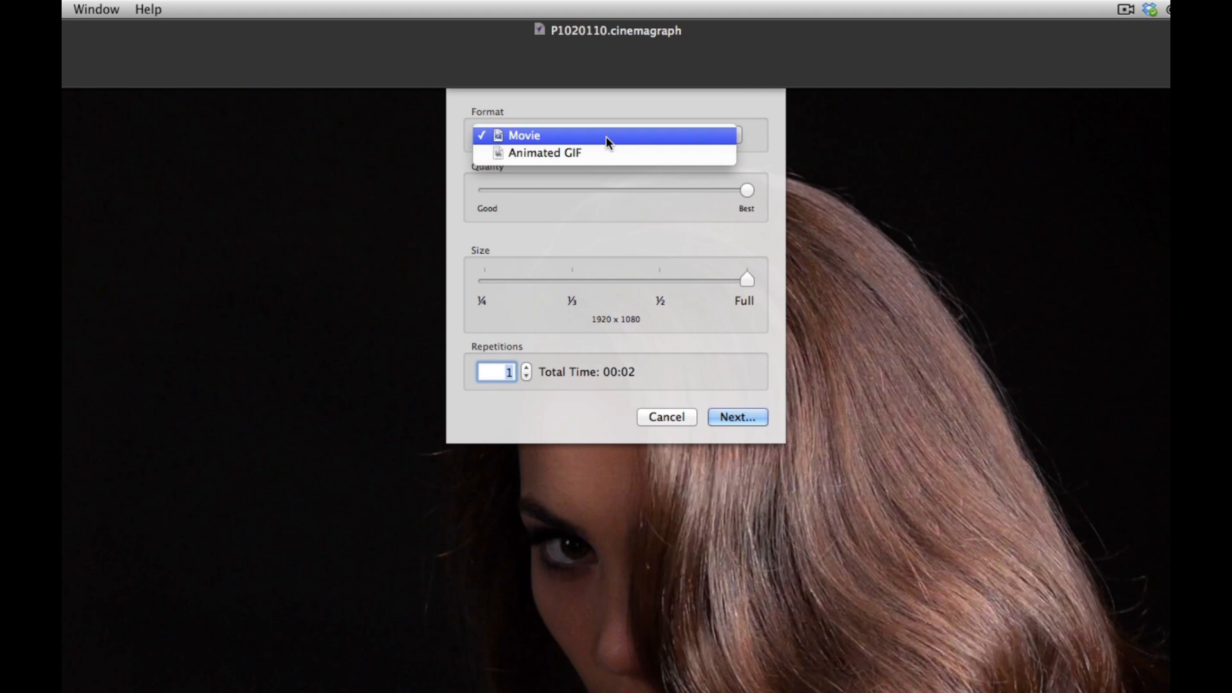
pyautogui.moveTo(613, 120)
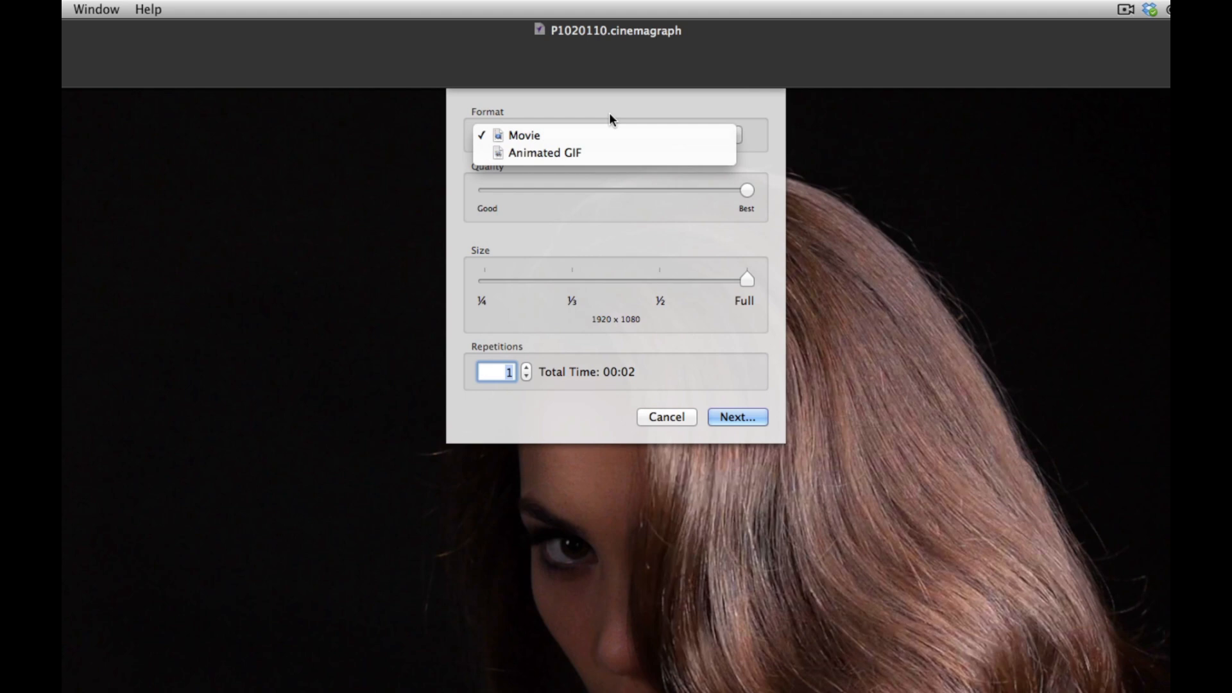
pyautogui.moveTo(545, 152)
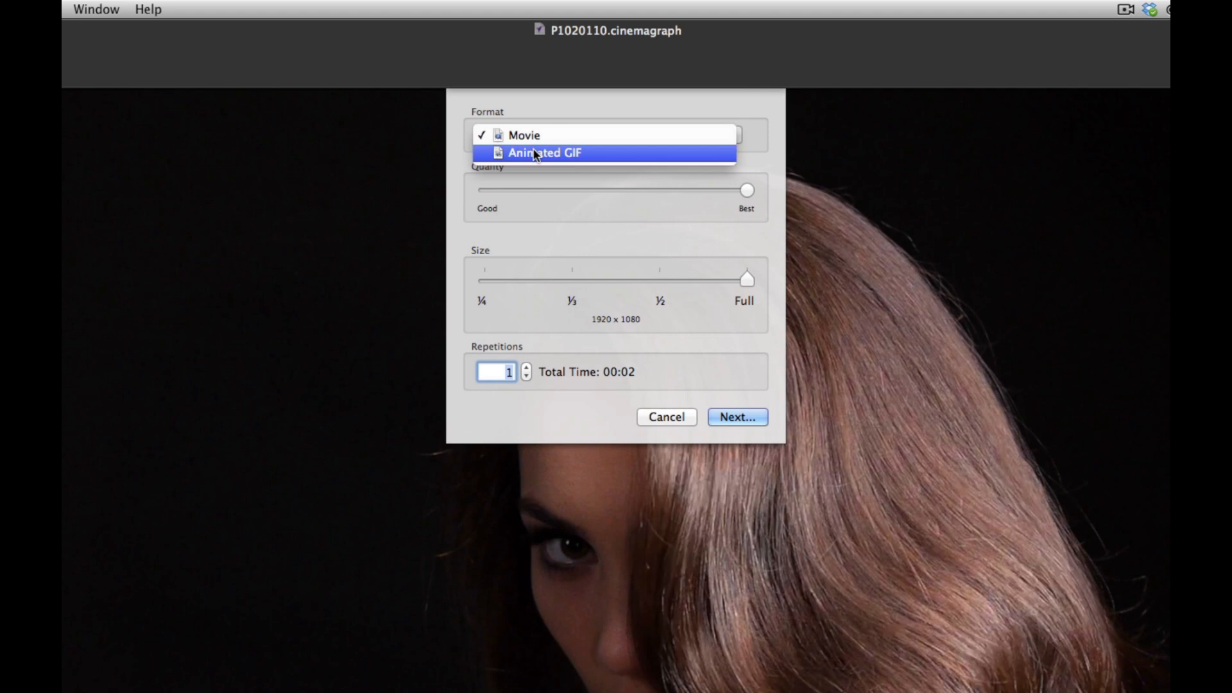
pyautogui.moveTo(575, 161)
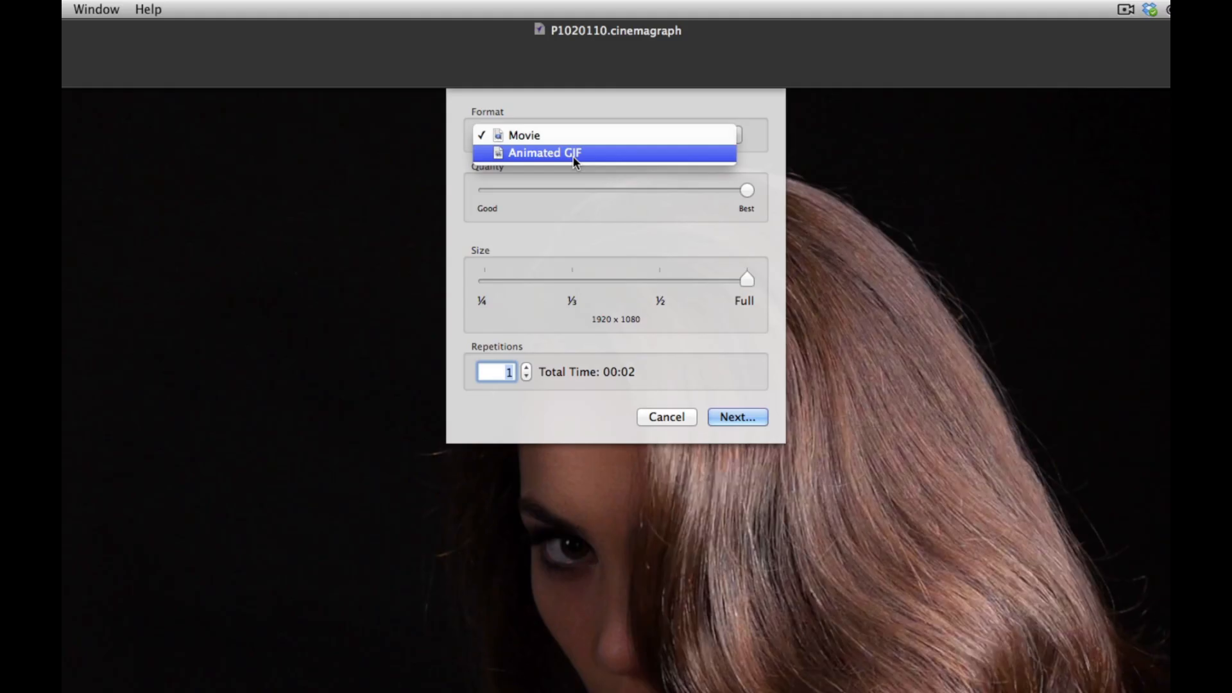
pyautogui.moveTo(575, 182)
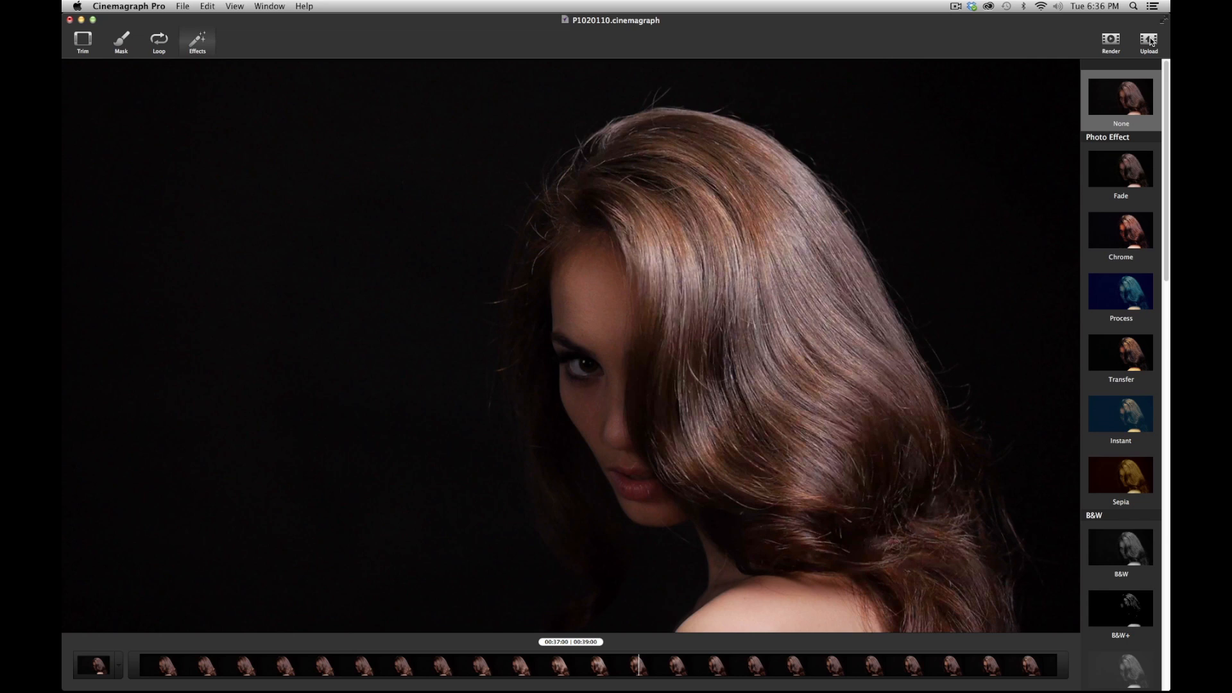
# Upload the hair cinemagraph to flixel.com and reveal its iframe embed code in Safari
pyautogui.click(1148, 41)
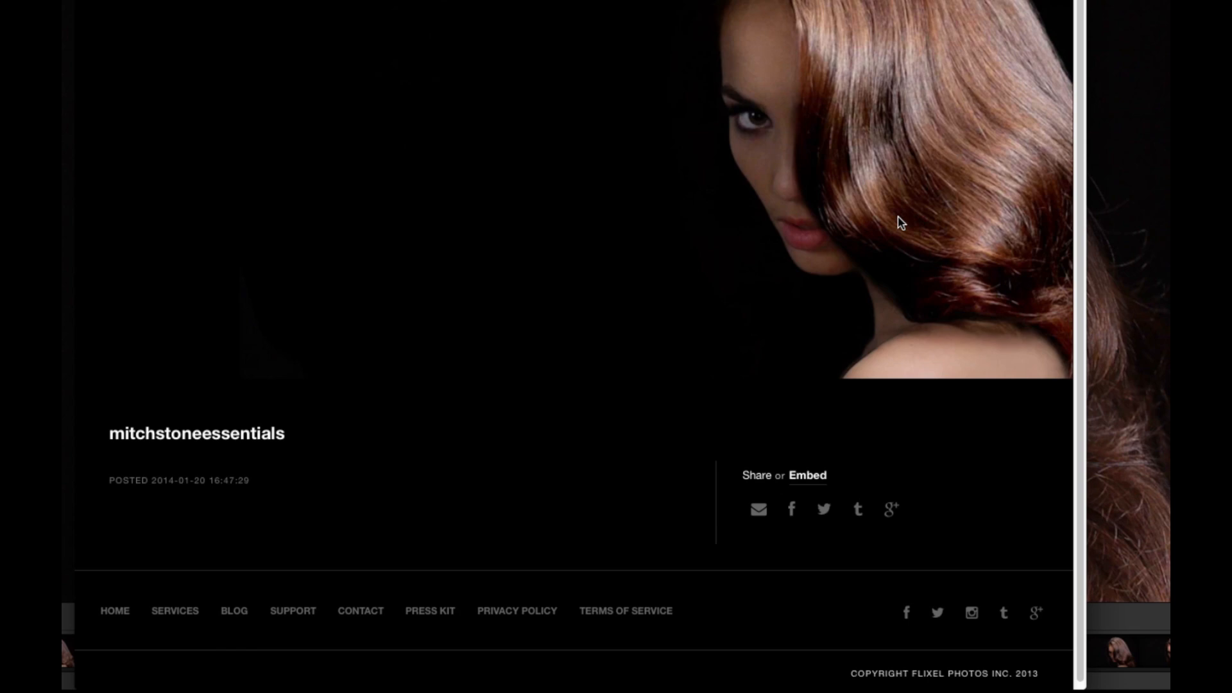
pyautogui.click(807, 474)
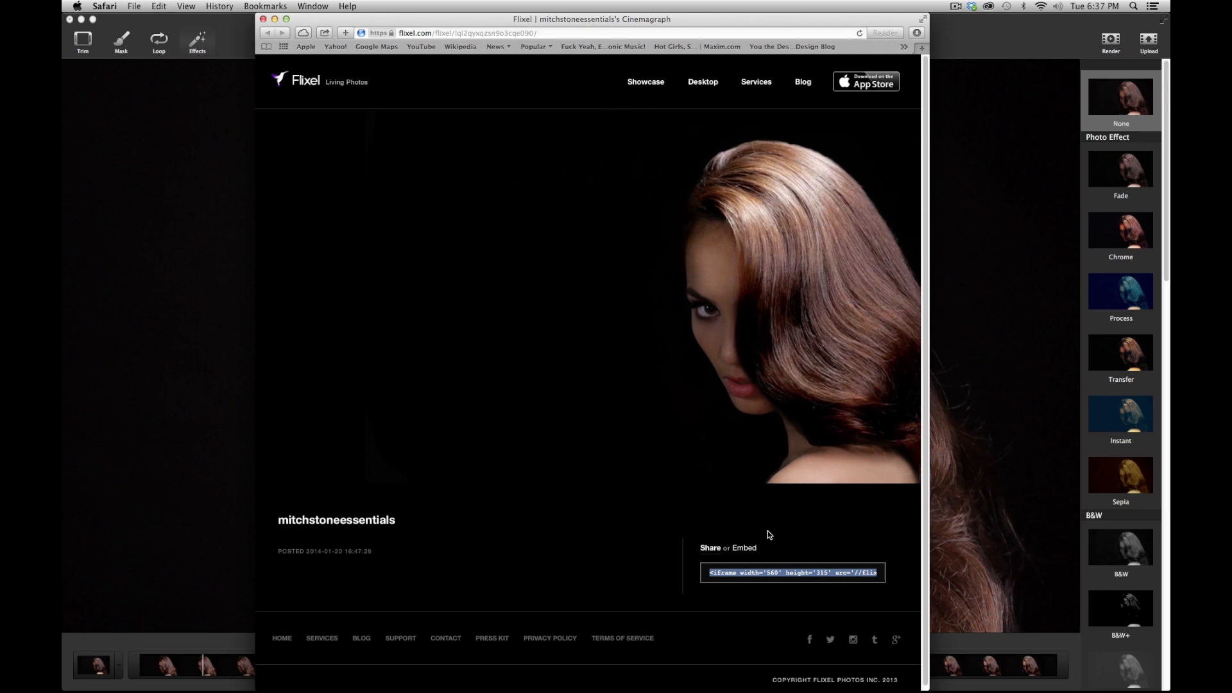